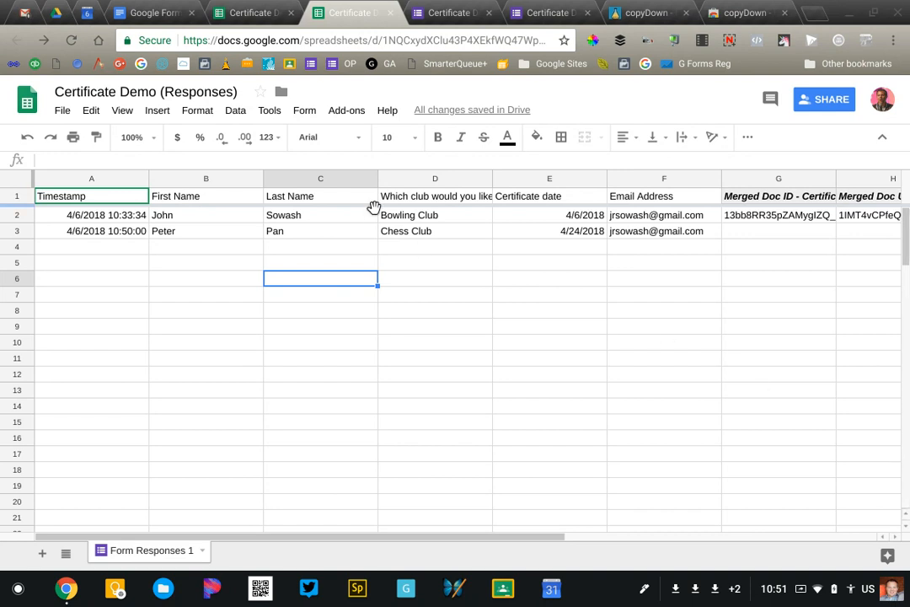
{"action": "mouse_move", "coordinate": [404, 293]}
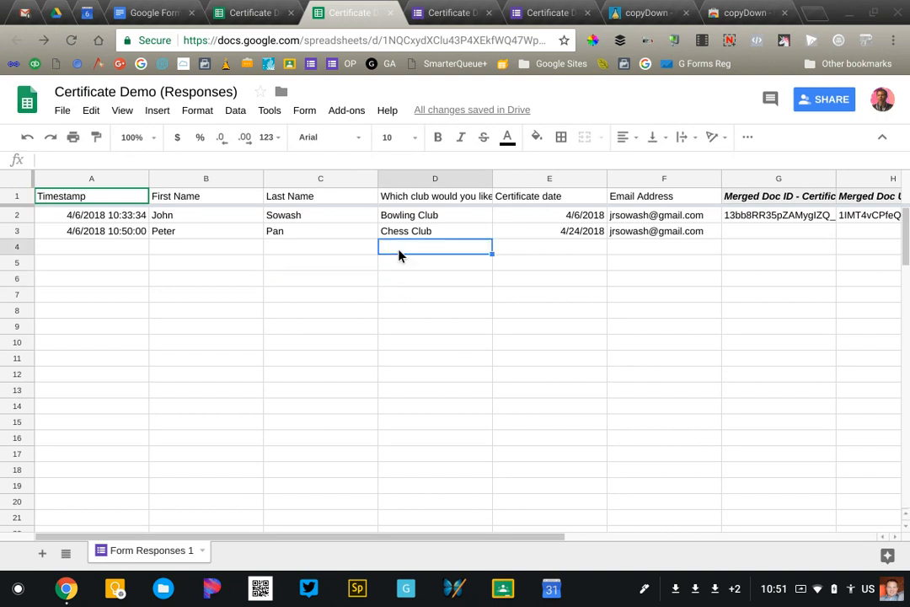
{"action": "mouse_move", "coordinate": [295, 211]}
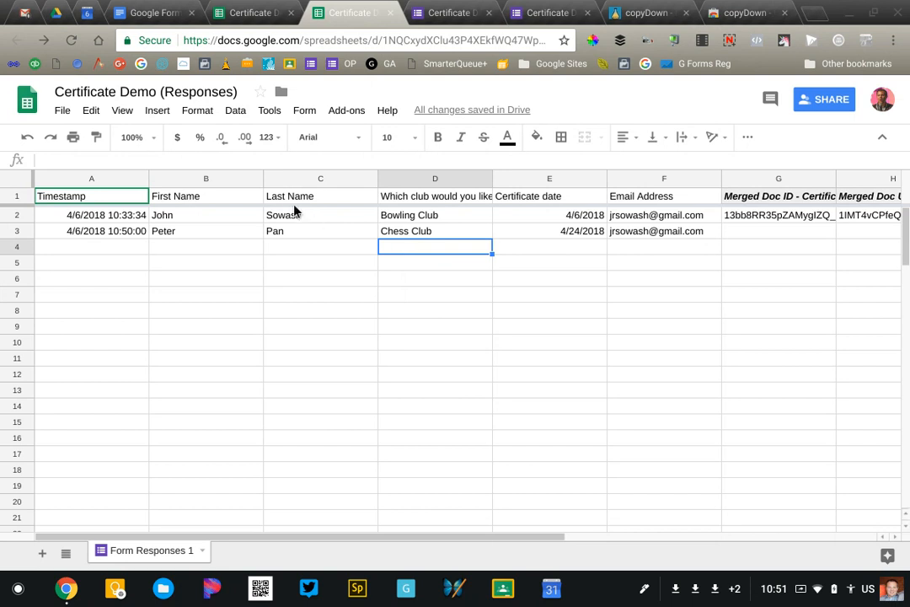
{"action": "mouse_move", "coordinate": [445, 53]}
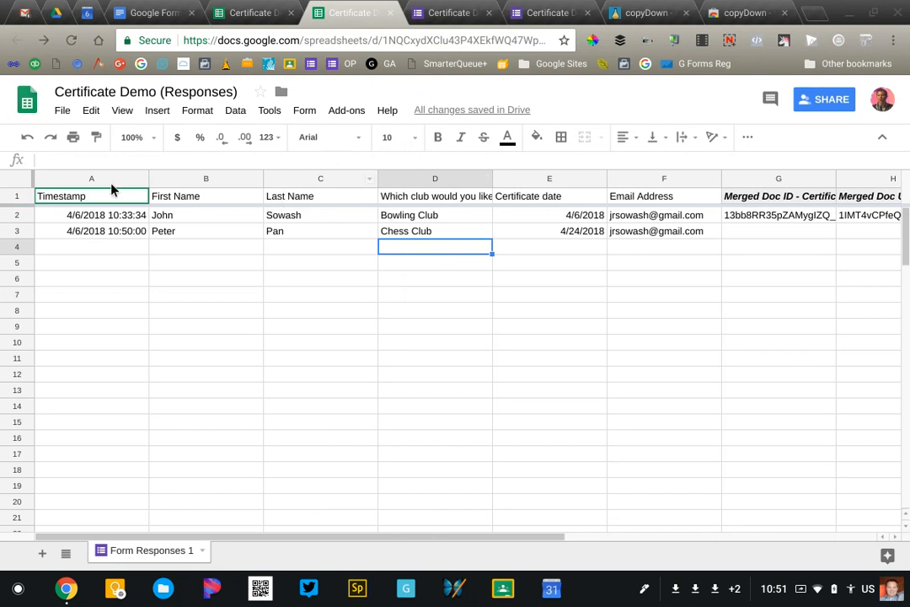
{"action": "mouse_move", "coordinate": [209, 187]}
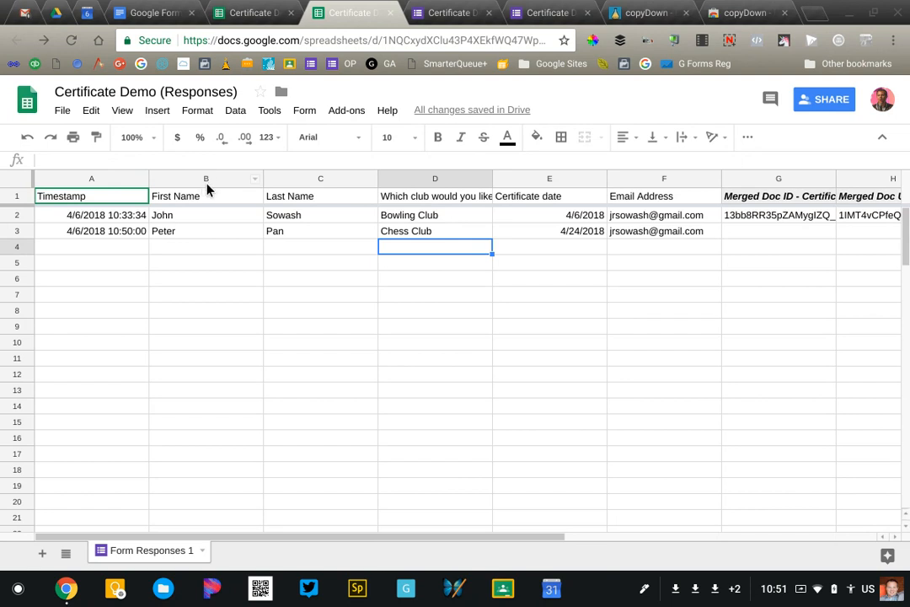
Insert a column left of First Name and head it 'Certificate Number'.
{"action": "right_click", "coordinate": [205, 179]}
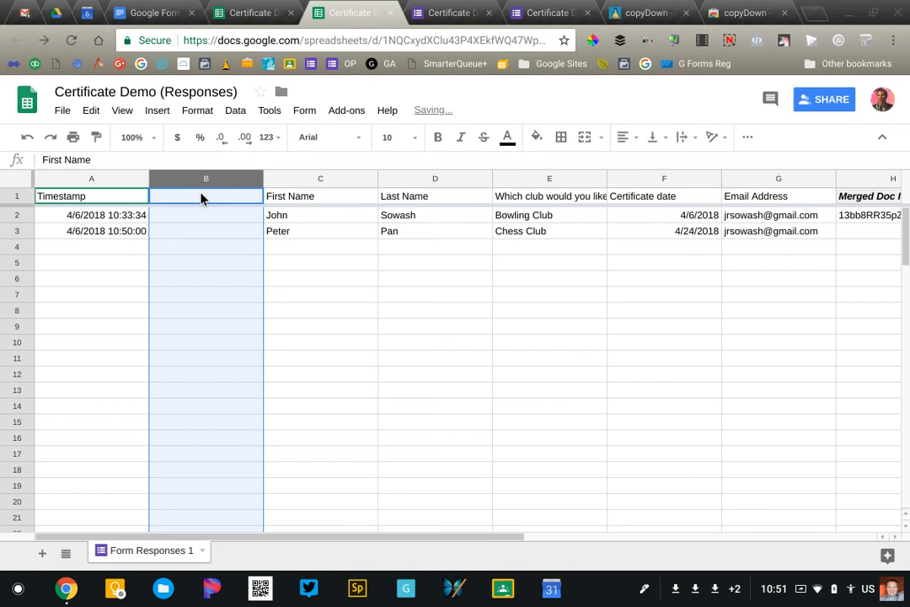
{"action": "type", "text": "Certificate Number"}
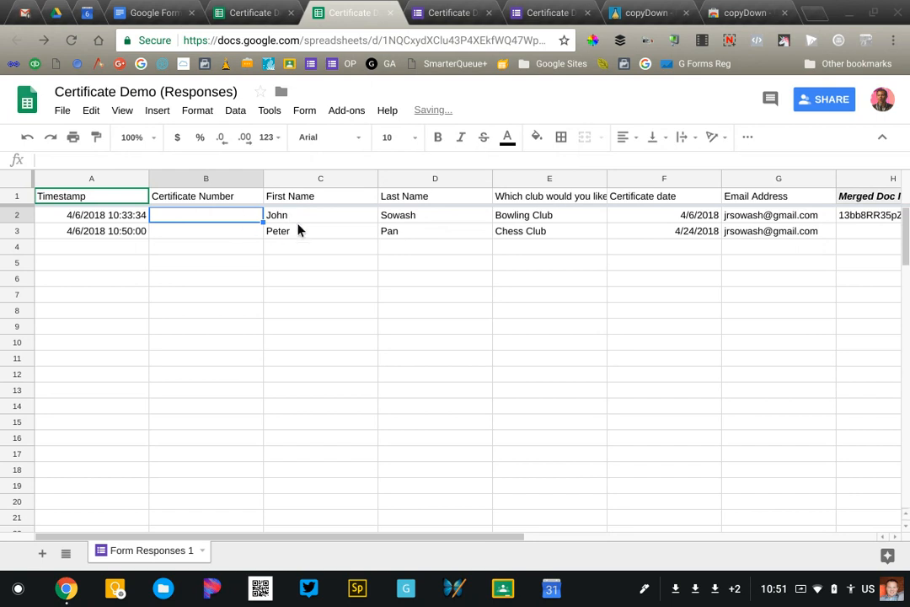
{"action": "mouse_move", "coordinate": [249, 219]}
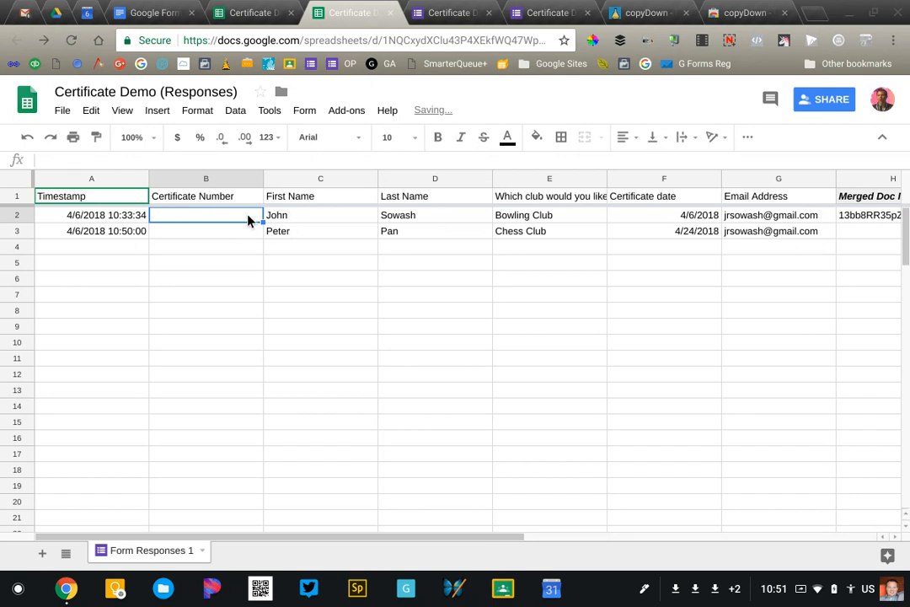
{"action": "left_click", "coordinate": [320, 214]}
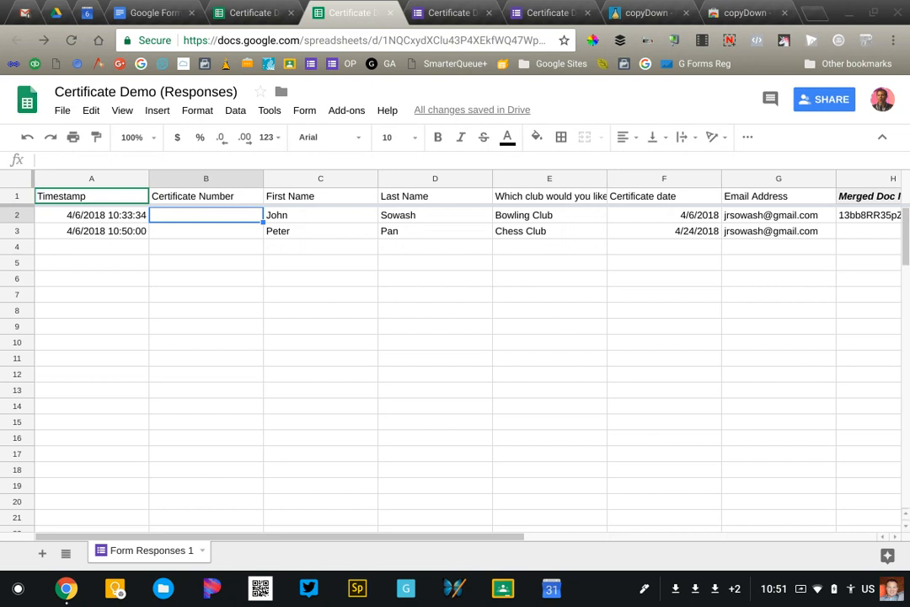
Enter 1000 for John and a =B2+1 formula giving Peter 1001.
{"action": "type", "text": "1000"}
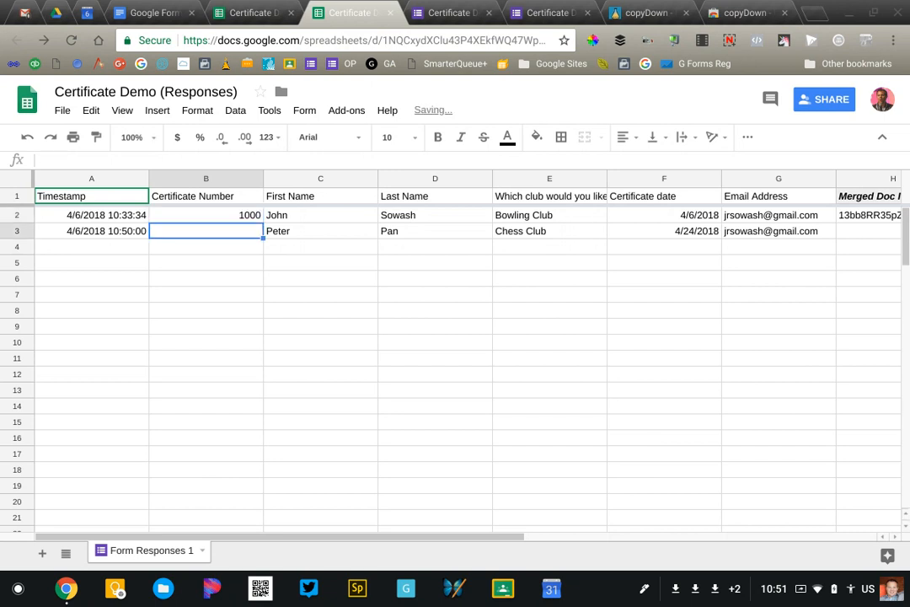
{"action": "mouse_move", "coordinate": [236, 220]}
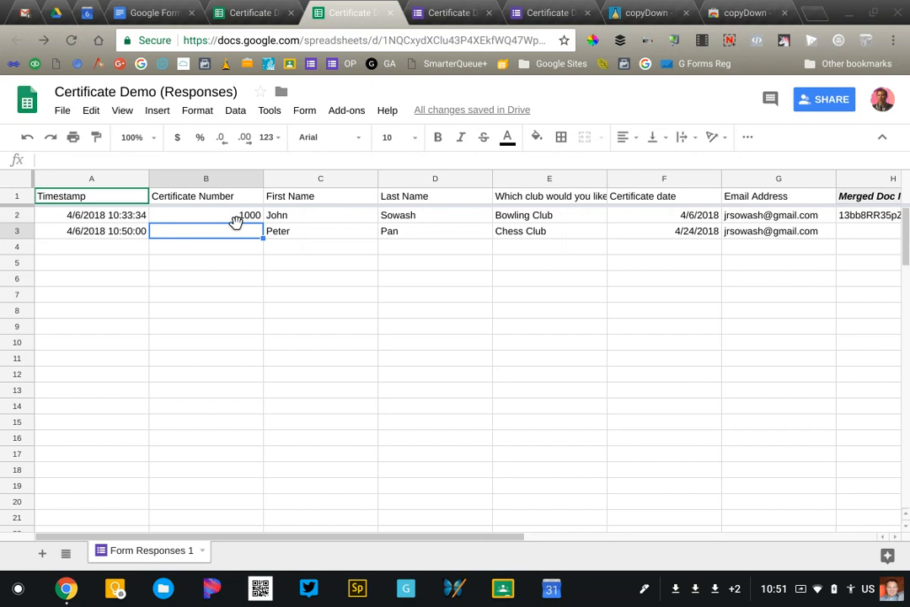
{"action": "type", "text": "="}
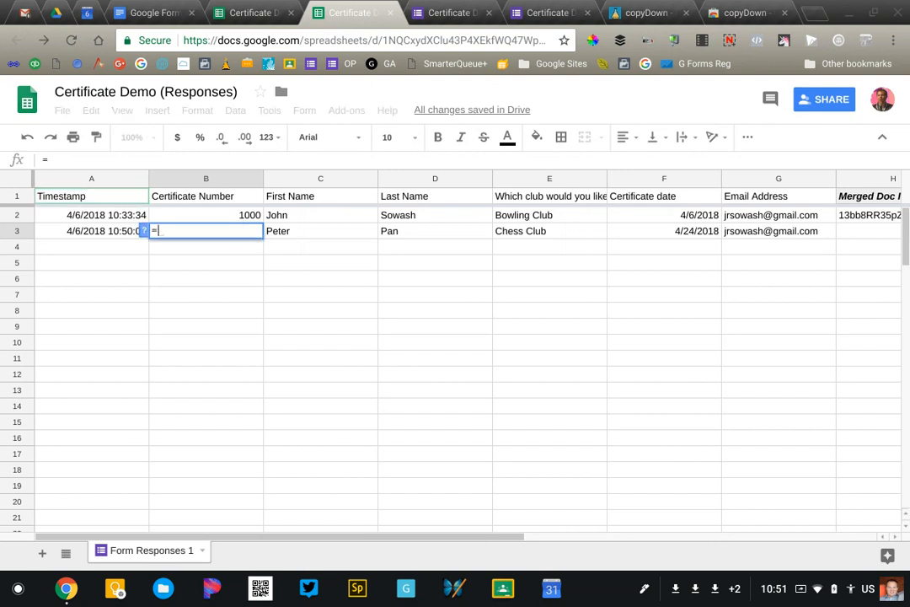
{"action": "left_click", "coordinate": [205, 216]}
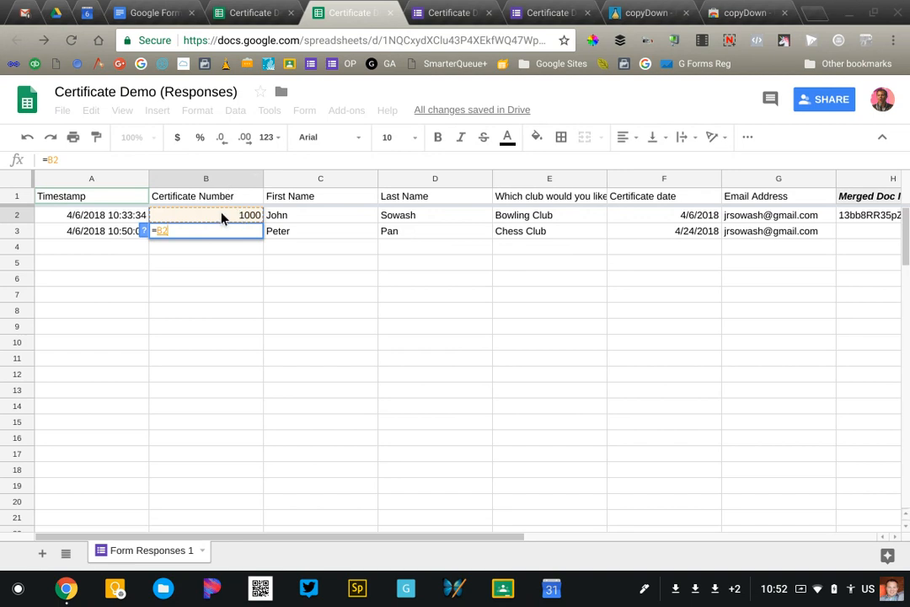
{"action": "key", "text": "Enter"}
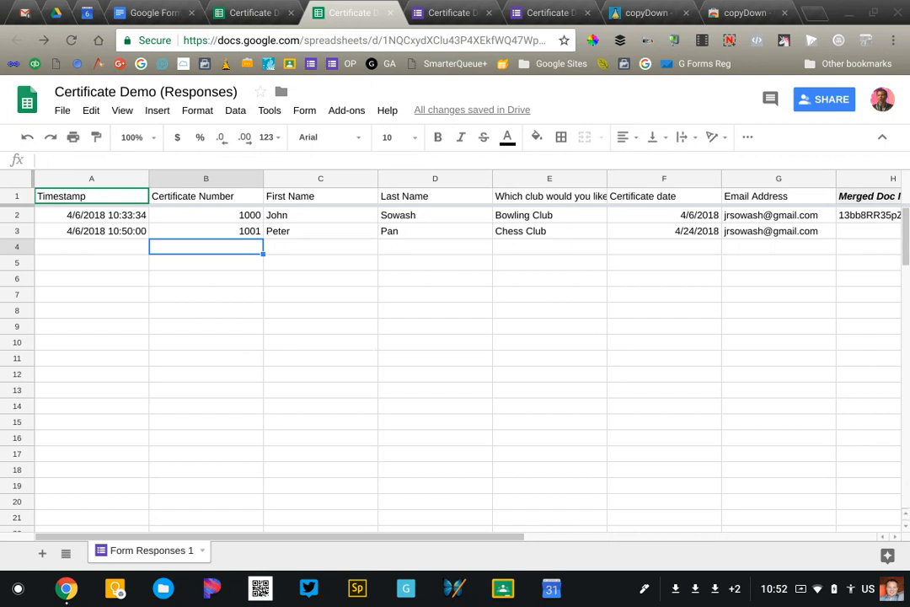
{"action": "left_click", "coordinate": [205, 229]}
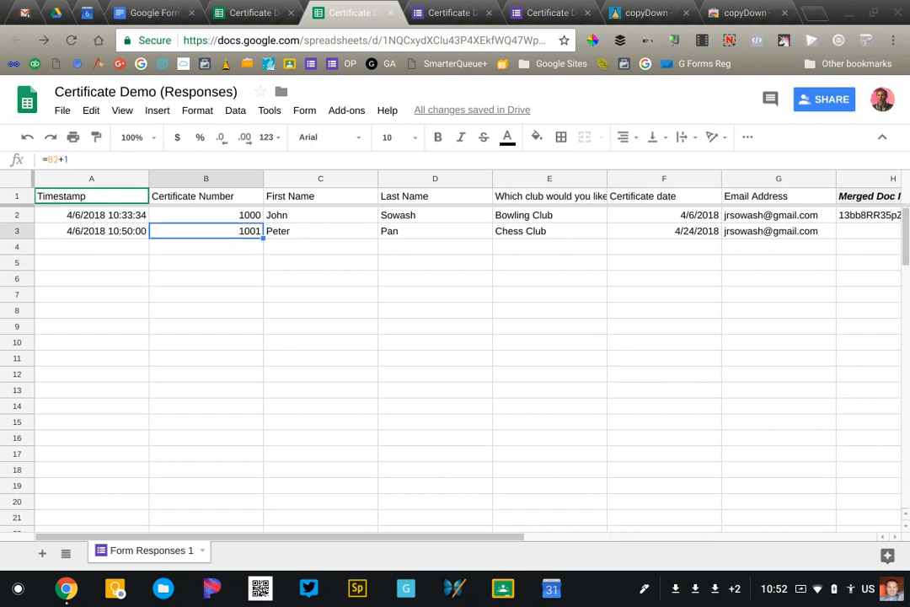
{"action": "mouse_move", "coordinate": [216, 249]}
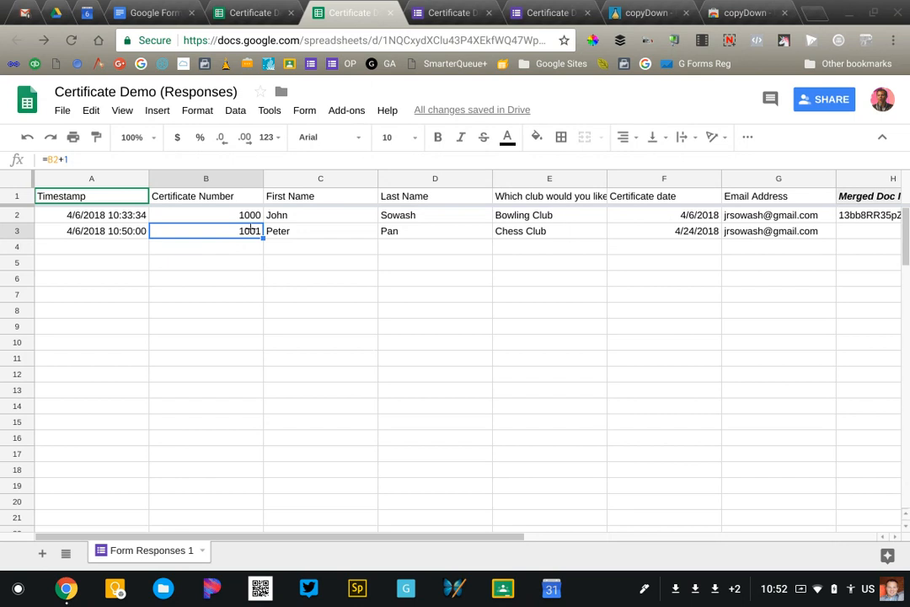
{"action": "left_click_drag", "start_coordinate": [249, 230], "coordinate": [249, 246]}
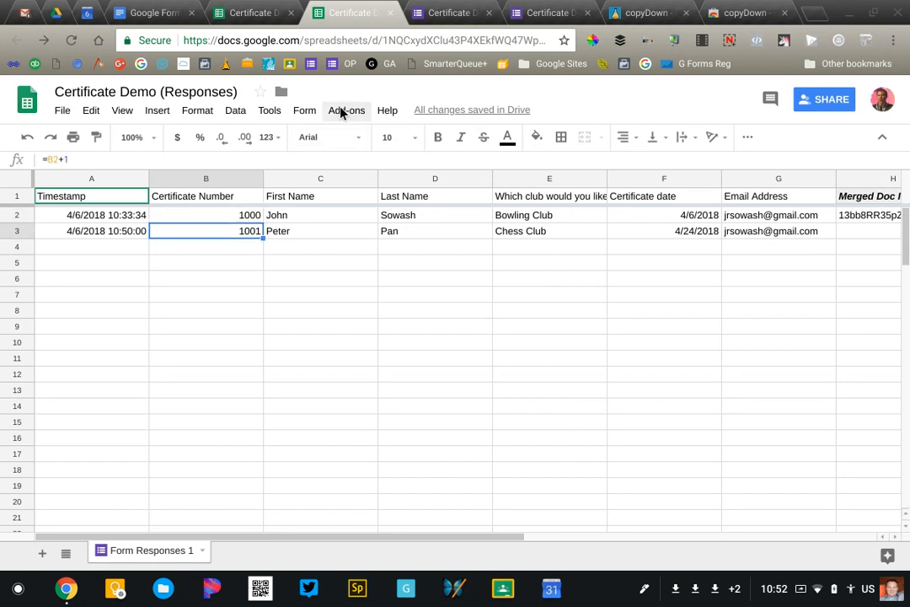
Show the installed add-ons list containing copyDown and formMule.
{"action": "left_click", "coordinate": [347, 110]}
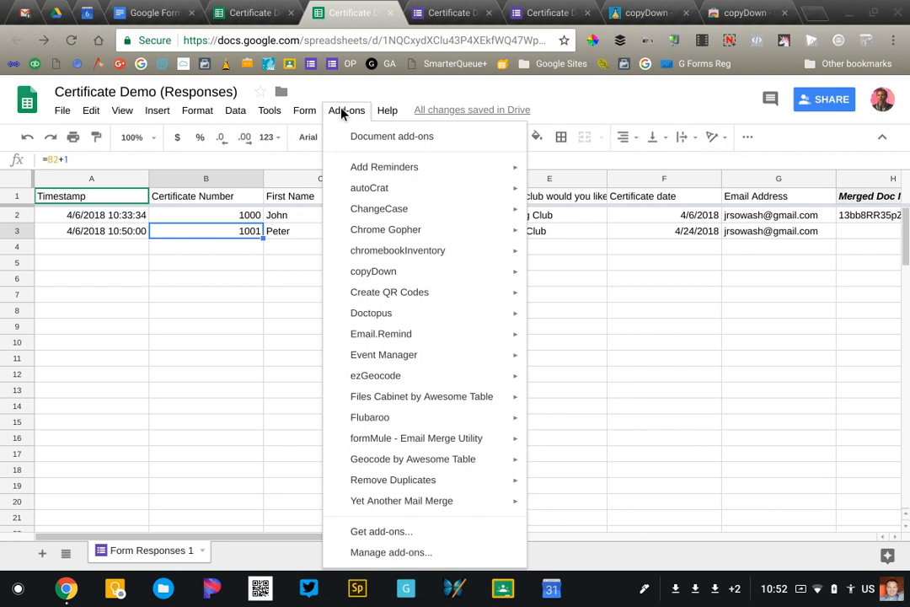
{"action": "mouse_move", "coordinate": [395, 458]}
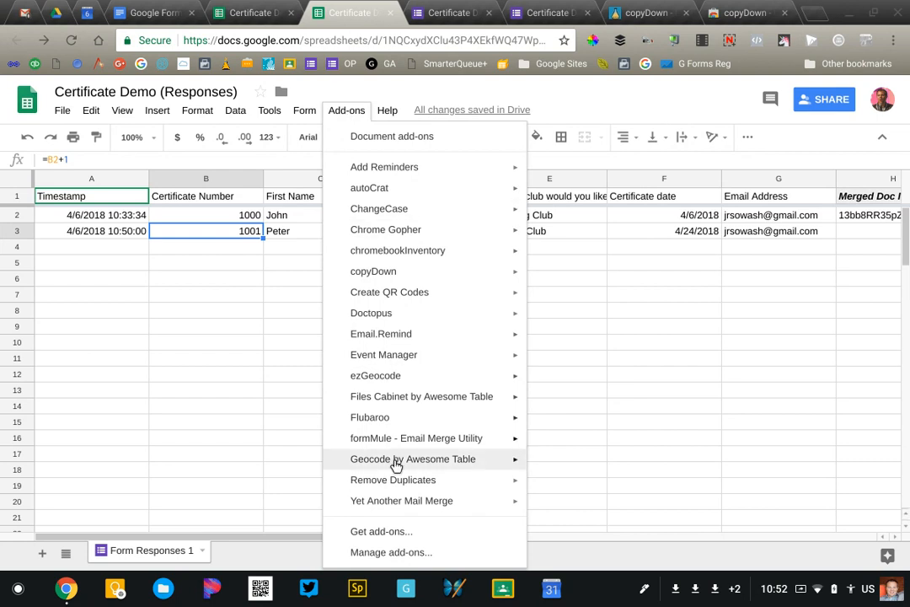
{"action": "mouse_move", "coordinate": [384, 538]}
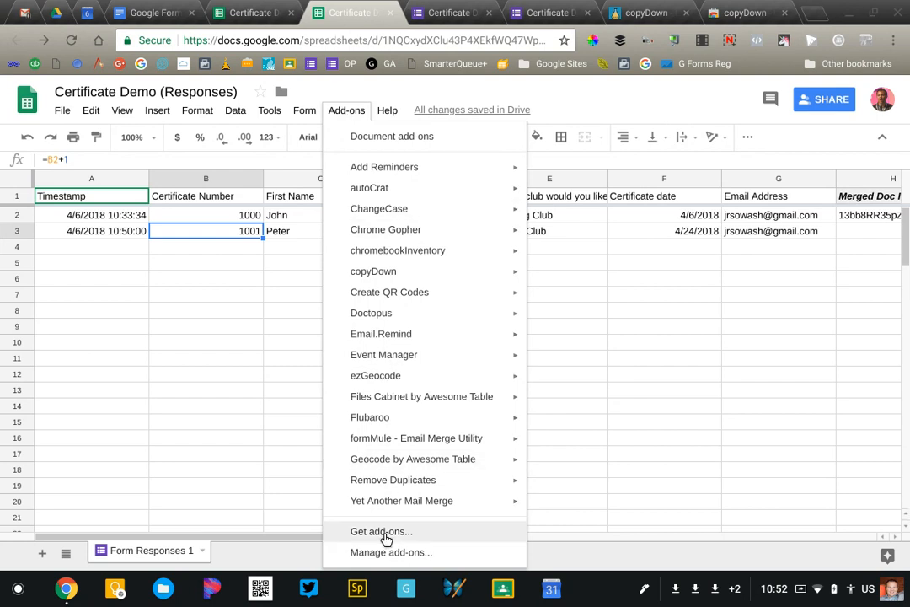
{"action": "mouse_move", "coordinate": [375, 269]}
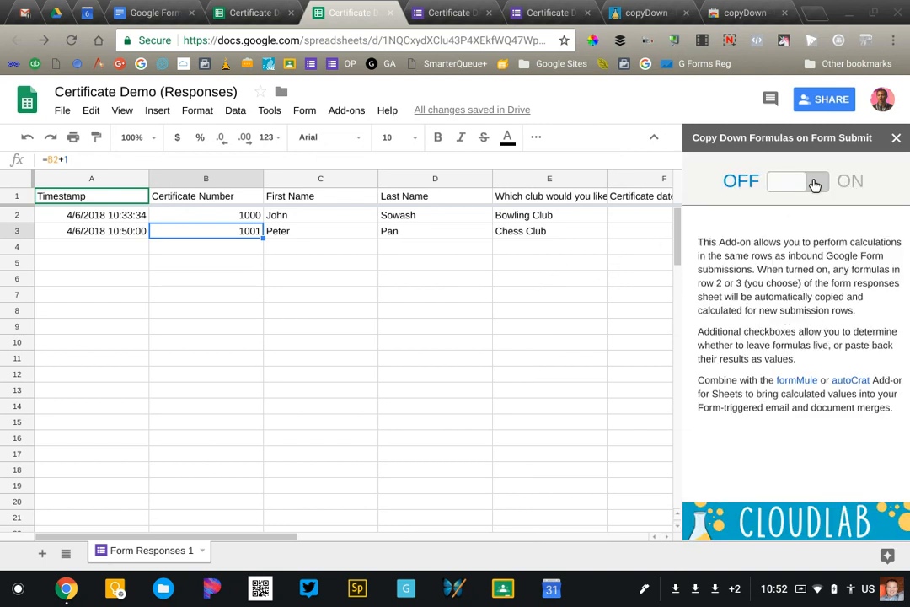
Turn copyDown ON with 'Paste as values?' for the Certificate column and save the settings.
{"action": "left_click", "coordinate": [812, 182]}
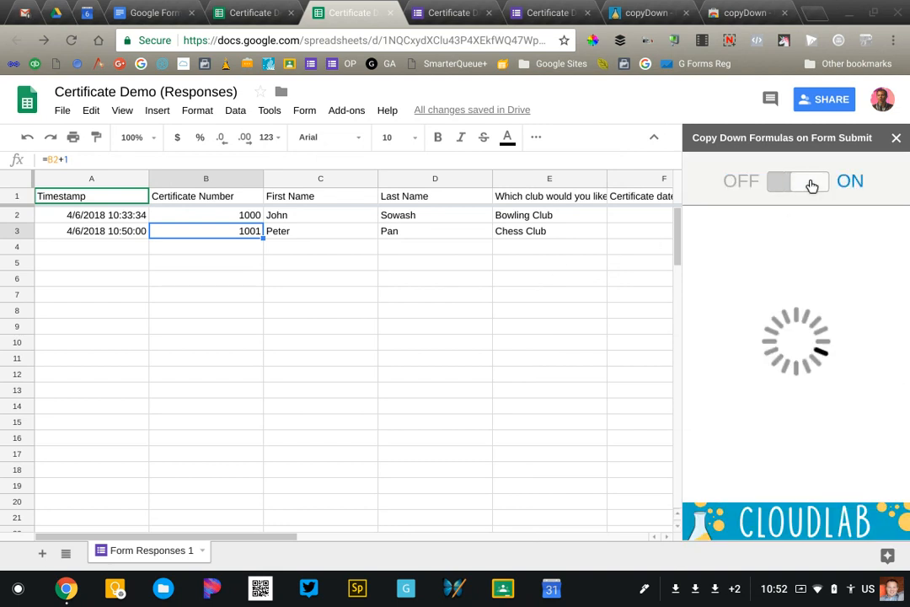
{"action": "left_click", "coordinate": [812, 182]}
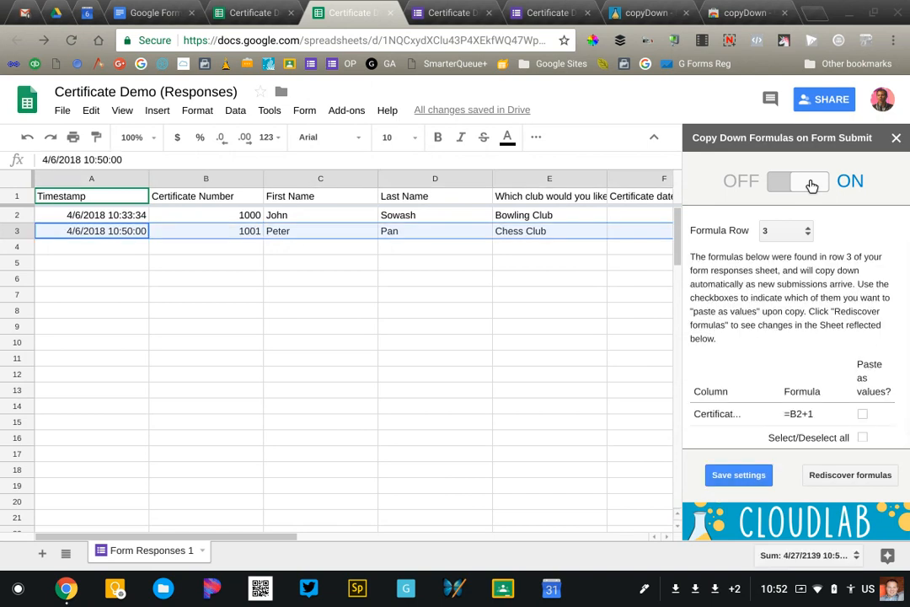
{"action": "left_click", "coordinate": [784, 229]}
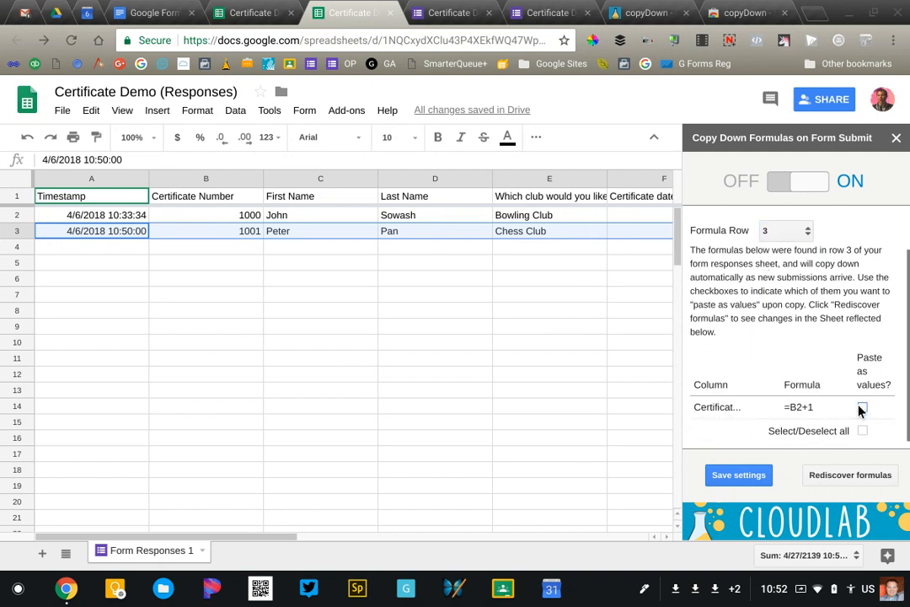
{"action": "left_click", "coordinate": [863, 406]}
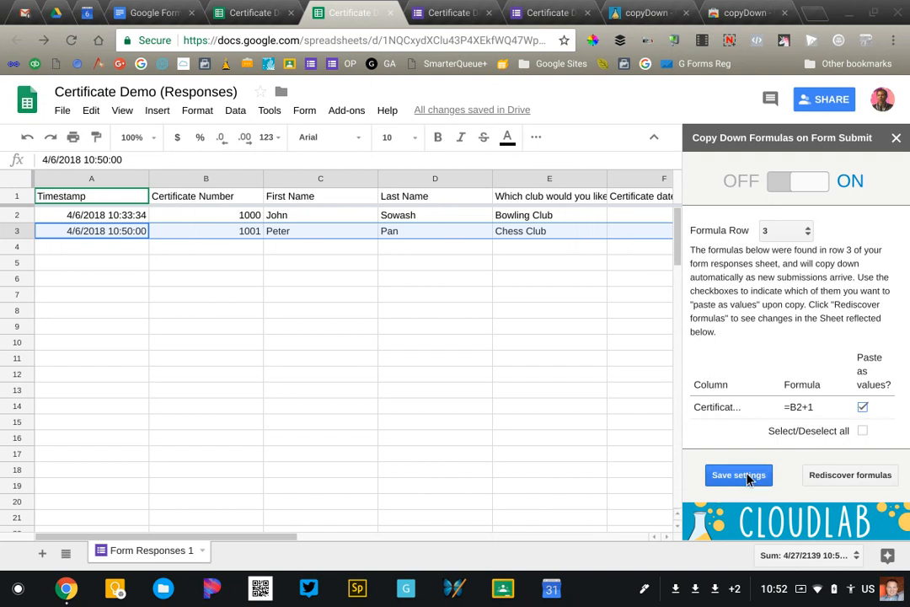
{"action": "left_click", "coordinate": [738, 475]}
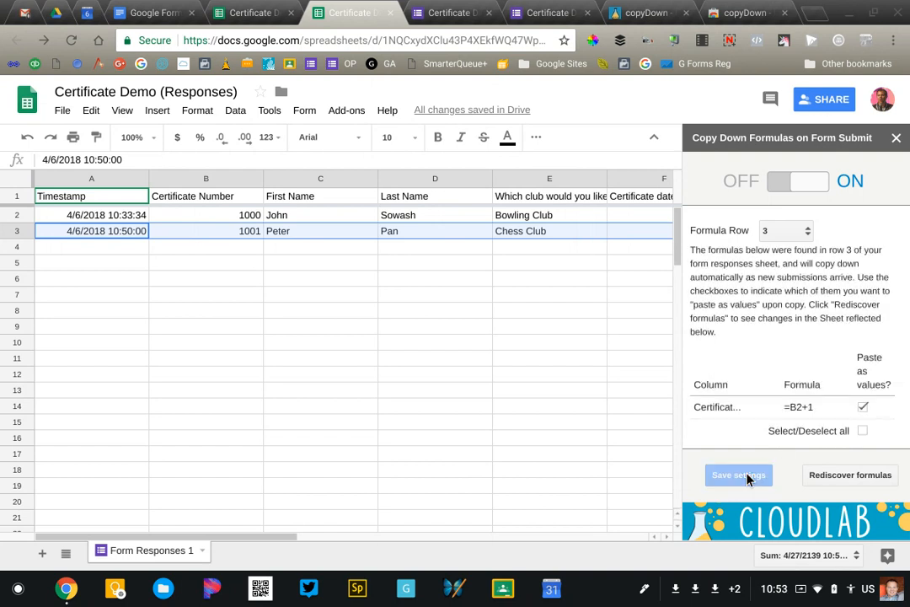
{"action": "left_click", "coordinate": [548, 12]}
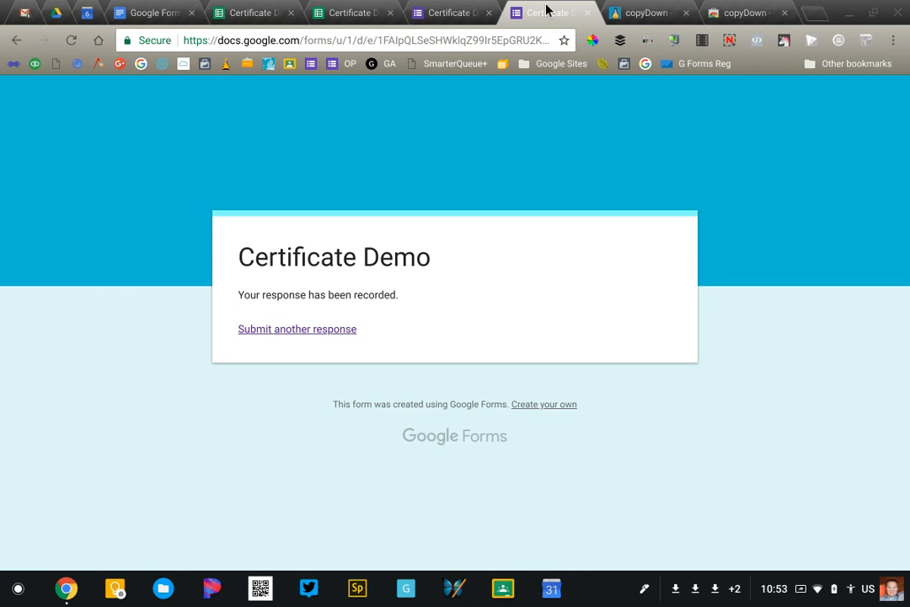
Start another response with the email filled and Bowling Club selected as the club.
{"action": "left_click", "coordinate": [297, 329]}
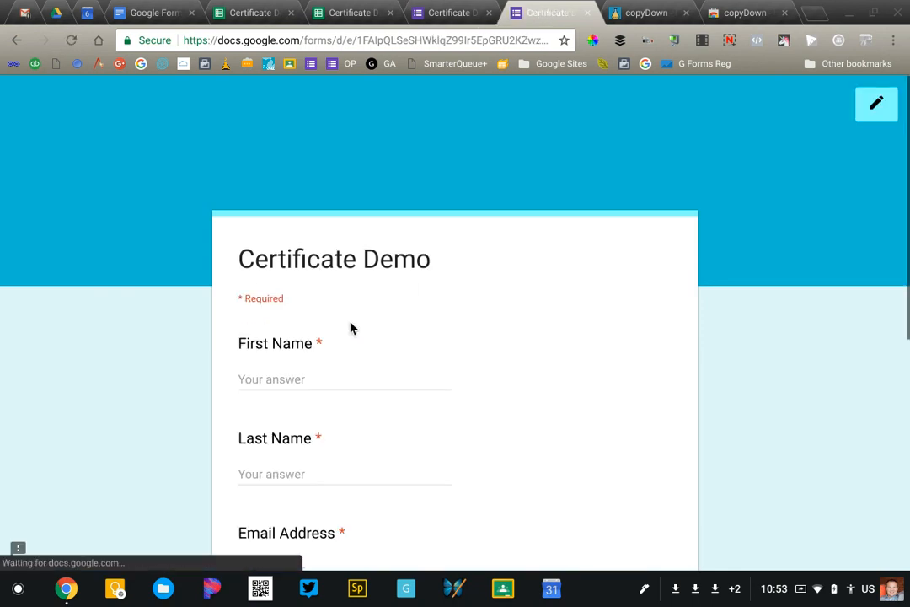
{"action": "type", "text": "Bat"}
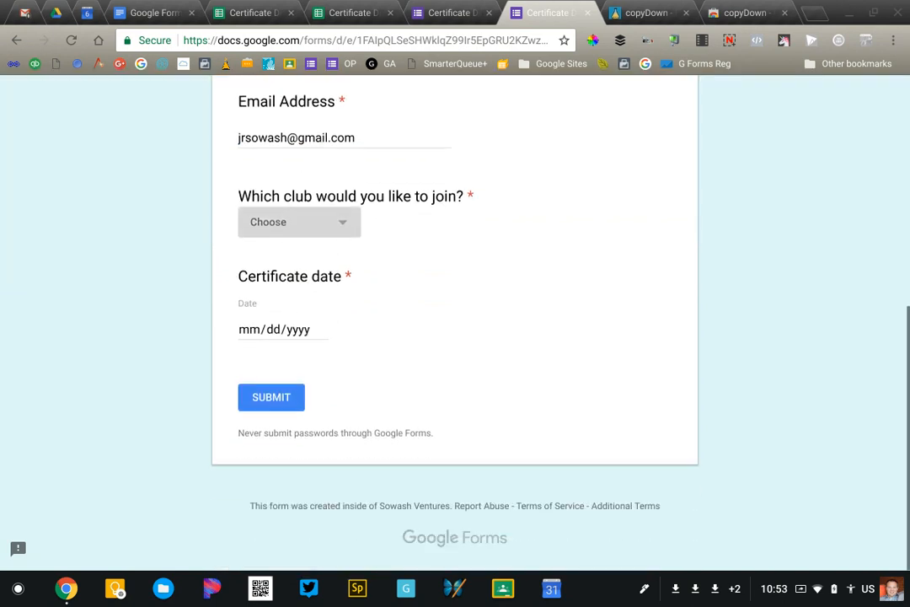
{"action": "left_click", "coordinate": [300, 222]}
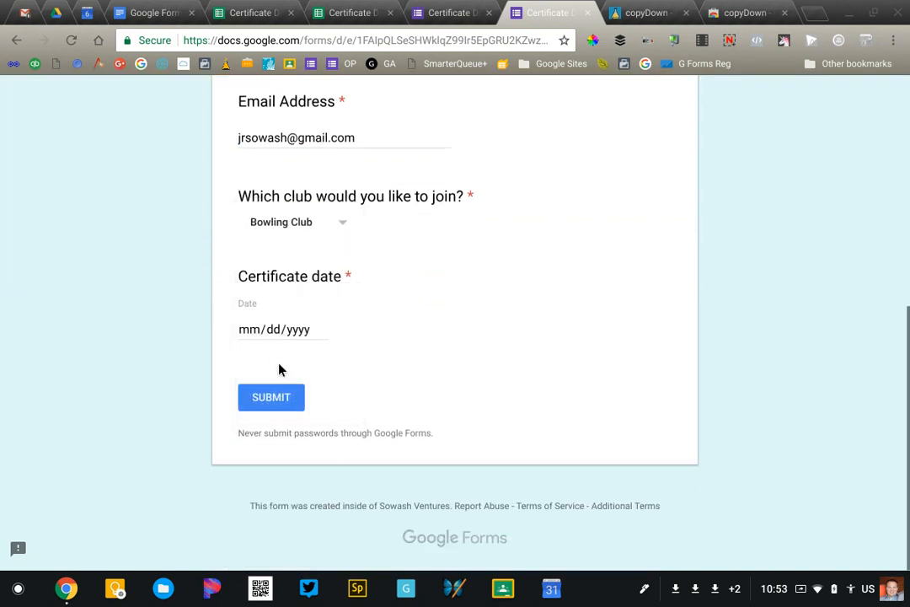
{"action": "left_click", "coordinate": [284, 328]}
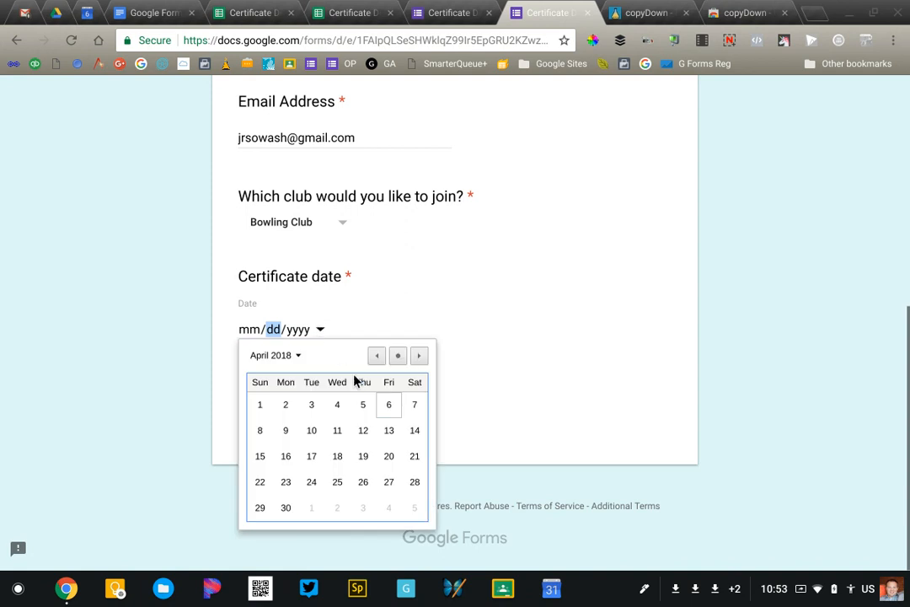